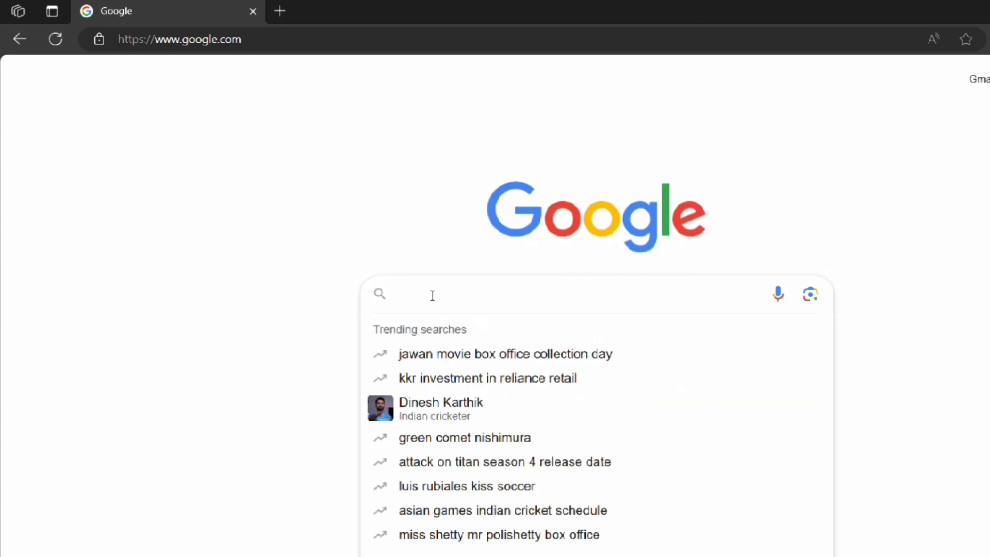
- Search Google for msys2 and download the msys2-x86_64 installer from msys2.org
type("msys2")
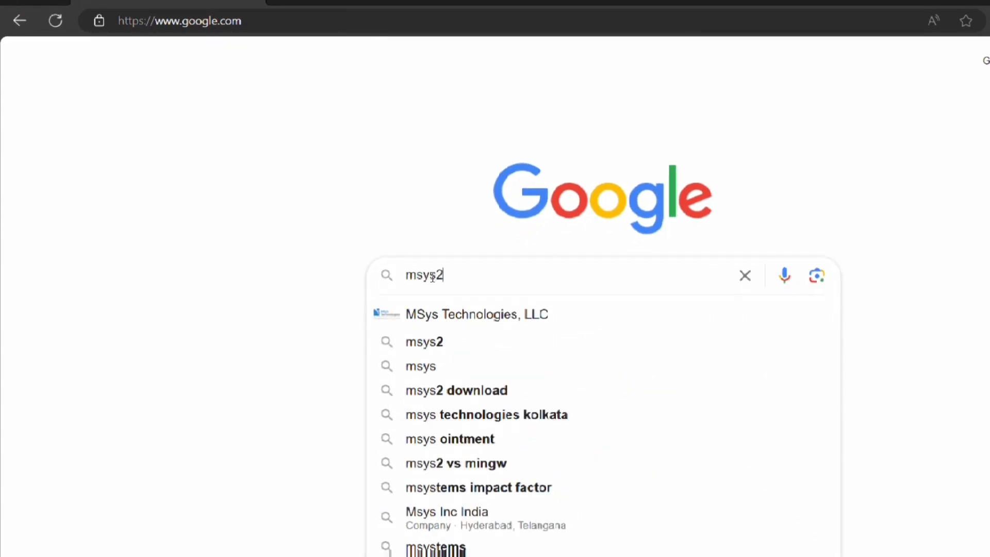
key("Return")
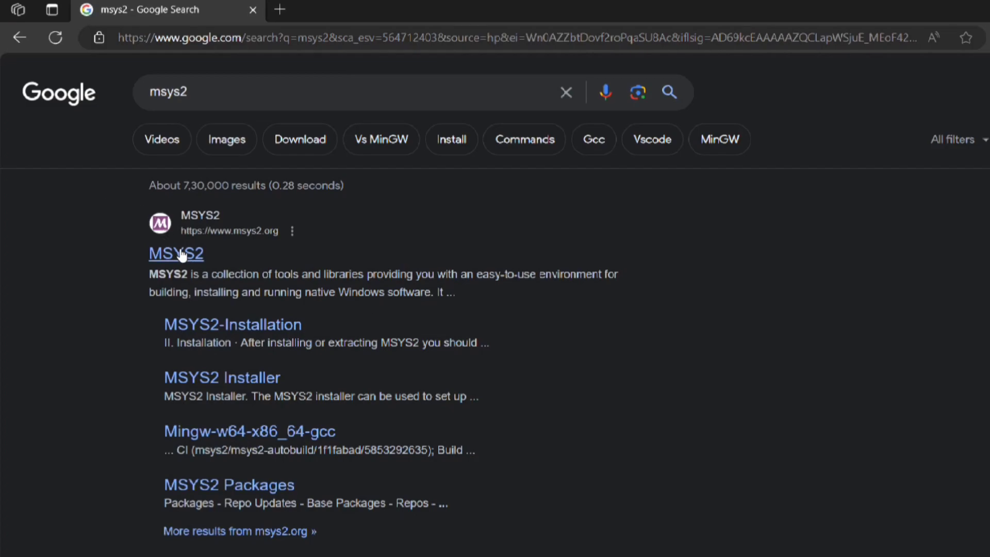
left_click(175, 253)
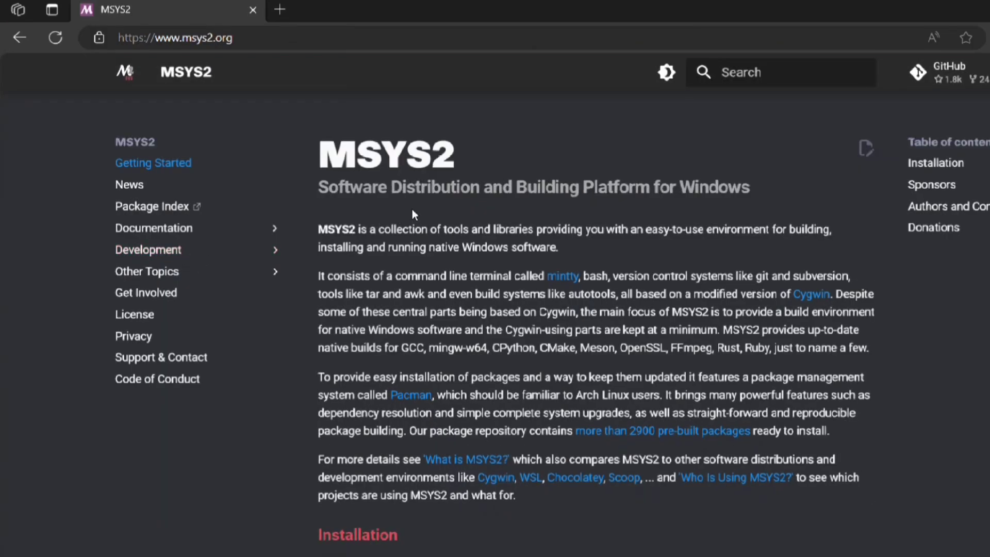
scroll("down", 3)
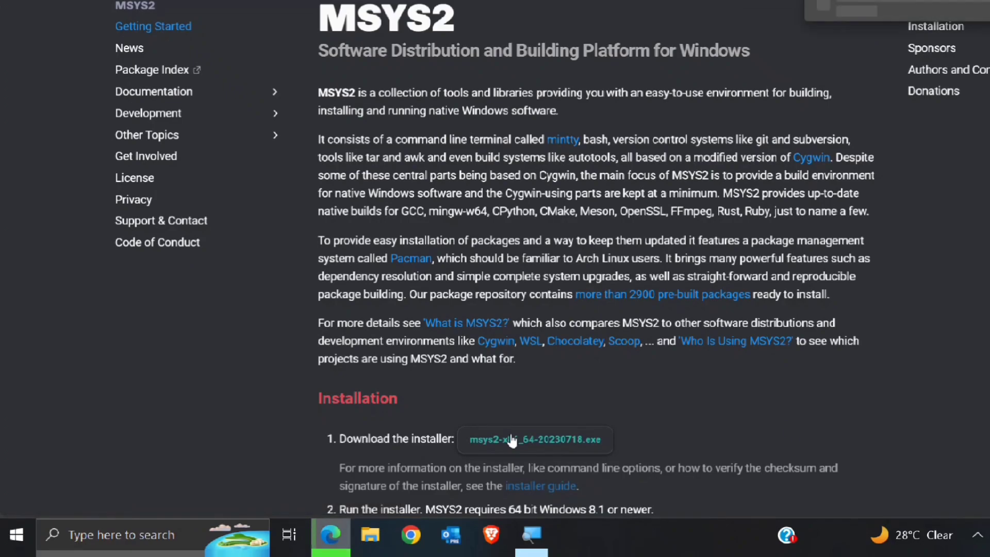
left_click(535, 439)
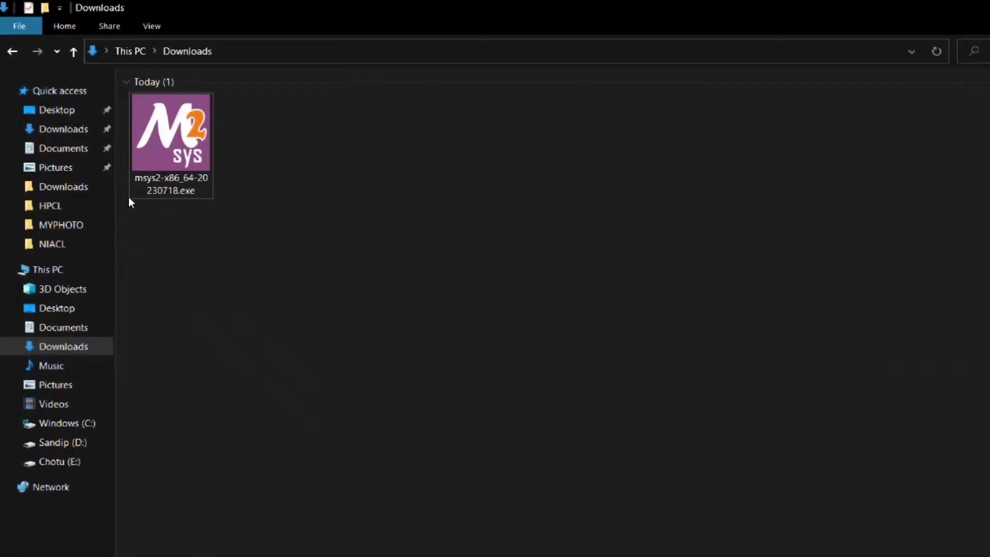
- Run the MSYS2 installer with default folder C:\msys64 and shortcuts, then finish and launch
left_click(170, 130)
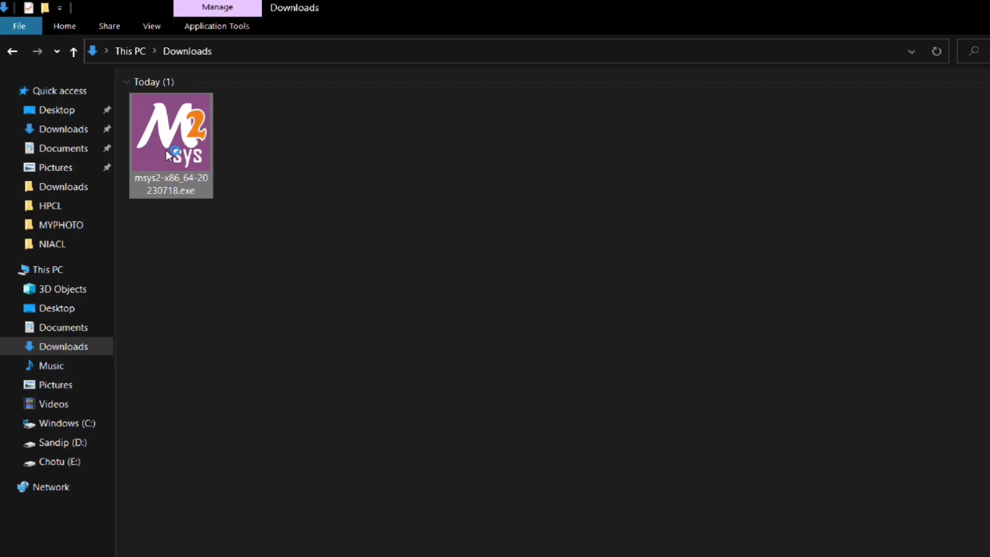
double_click(170, 129)
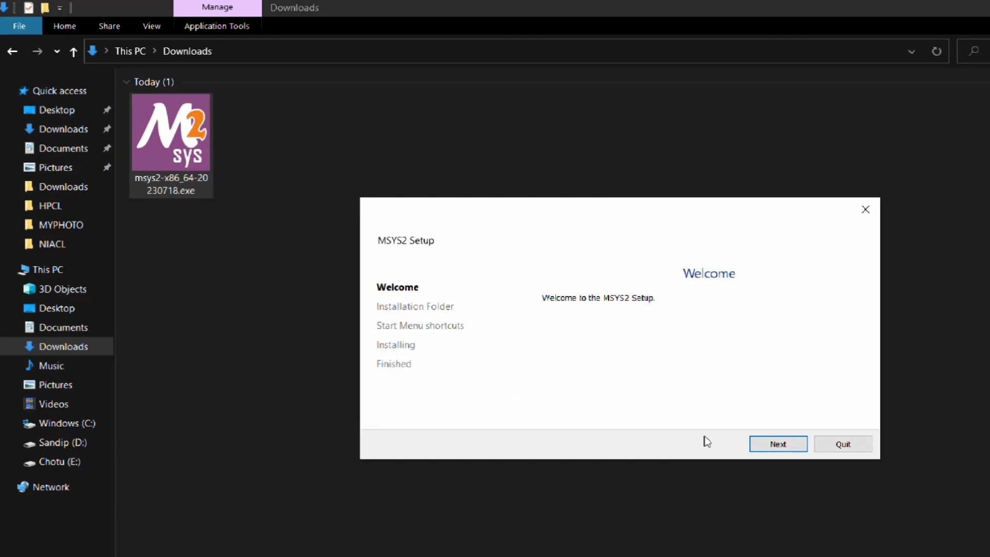
left_click(778, 443)
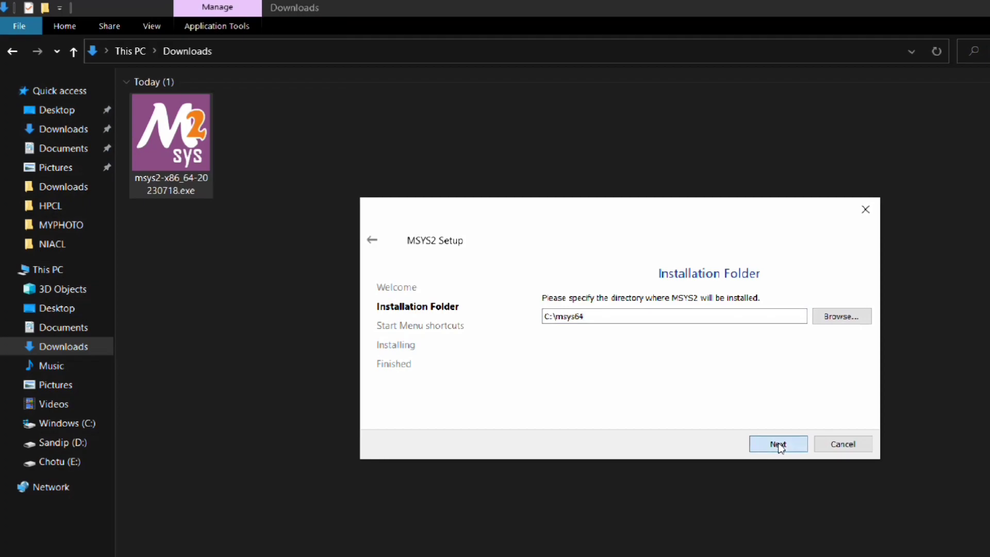
left_click(778, 444)
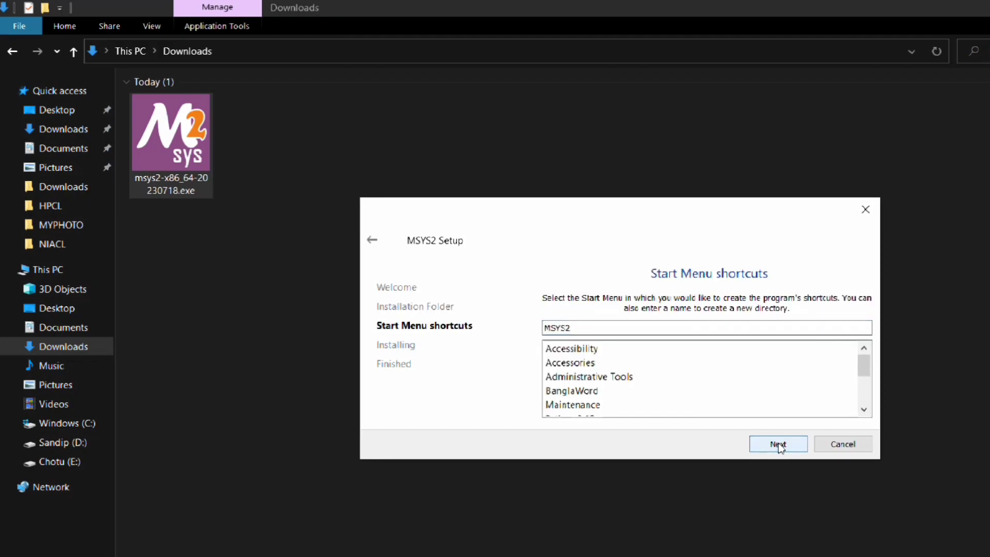
left_click(779, 443)
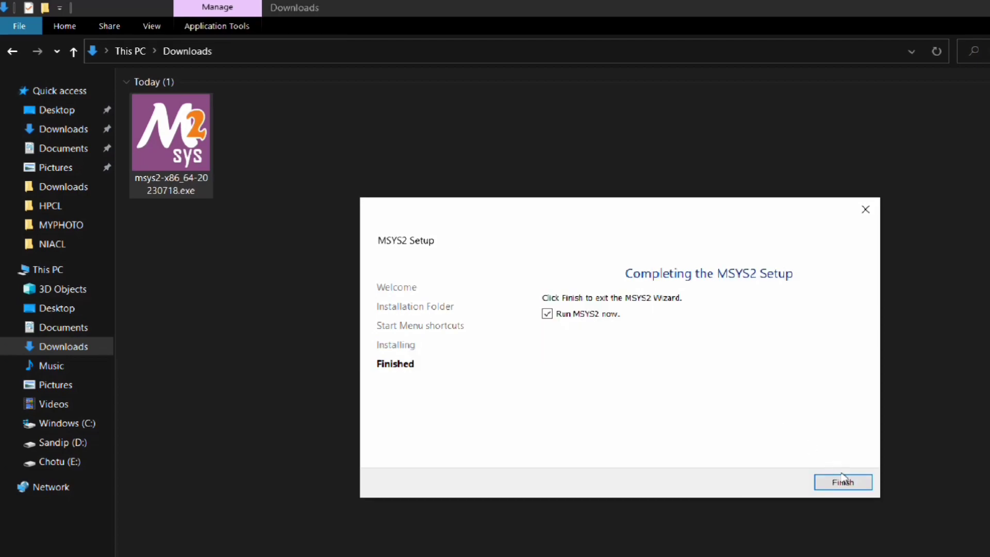
left_click(842, 482)
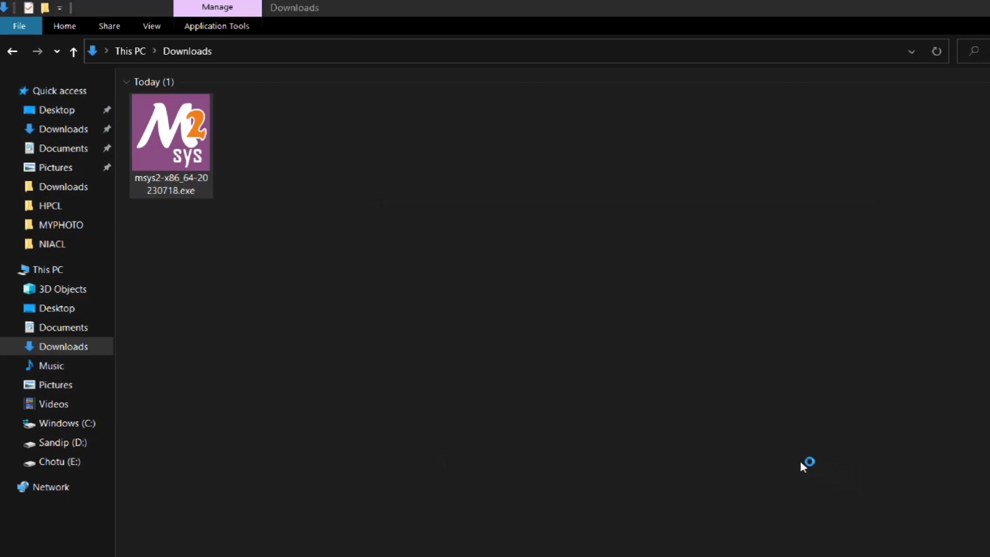
- Maximise the MSYS2 terminal and copy the pacman -S GCC command from Getting Started
double_click(170, 129)
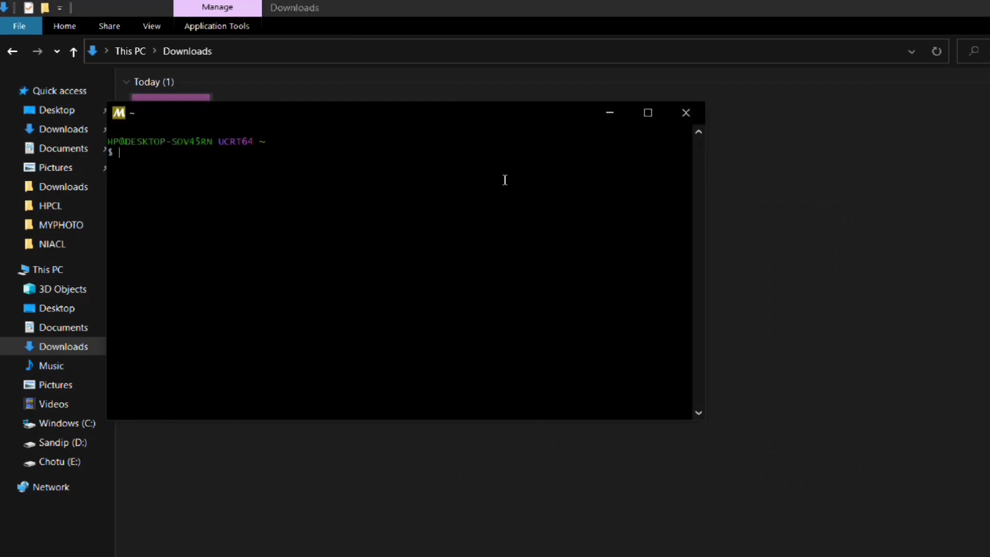
mouse_move(647, 112)
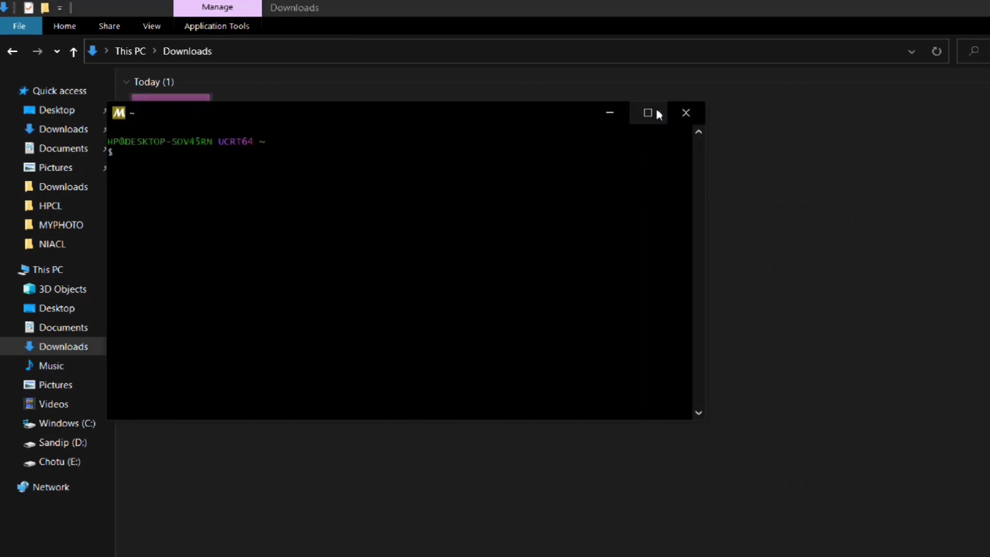
left_click(646, 113)
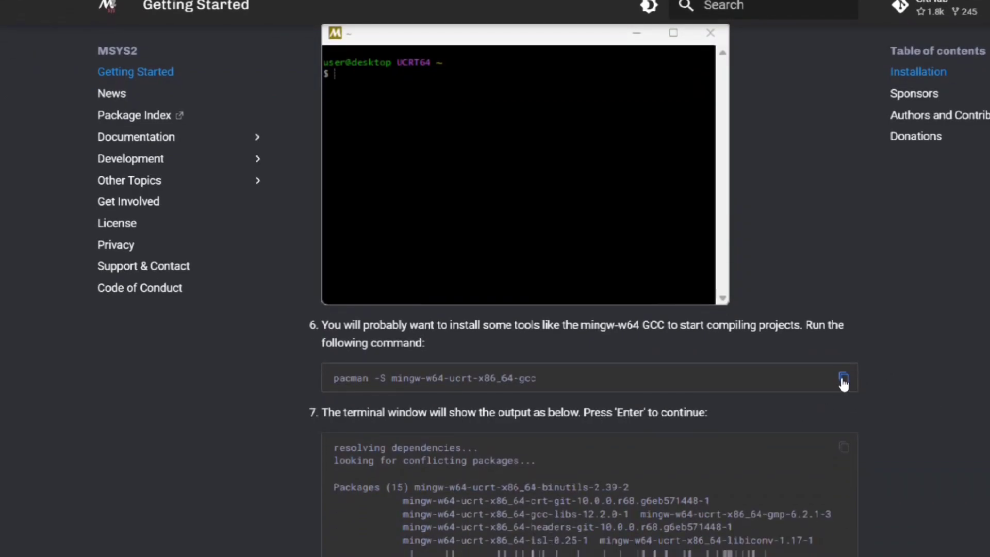
scroll("down", 3)
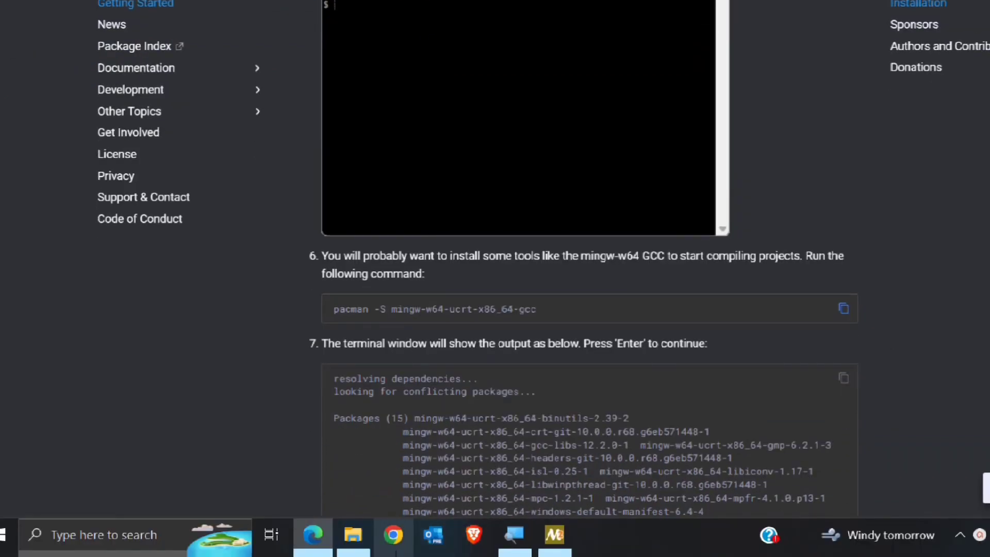
left_click(553, 536)
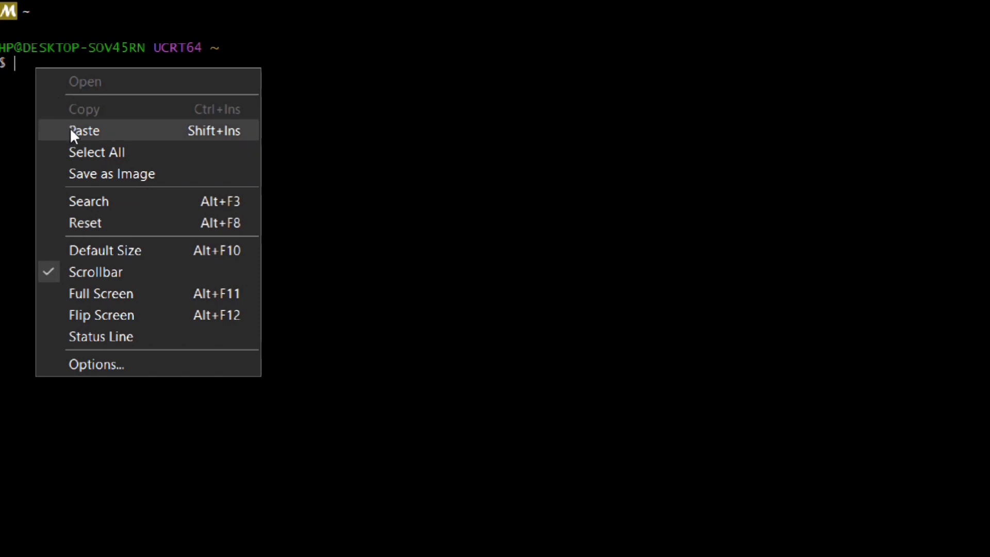
- Paste and run the mingw-w64-ucrt-x86_64-gcc pacman command, answering y to proceed
left_click(84, 131)
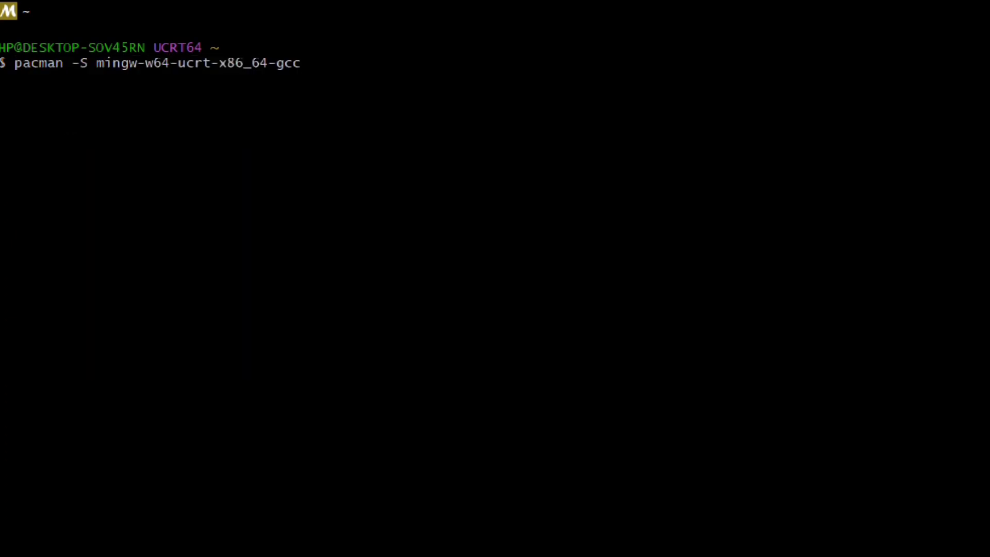
key("Return")
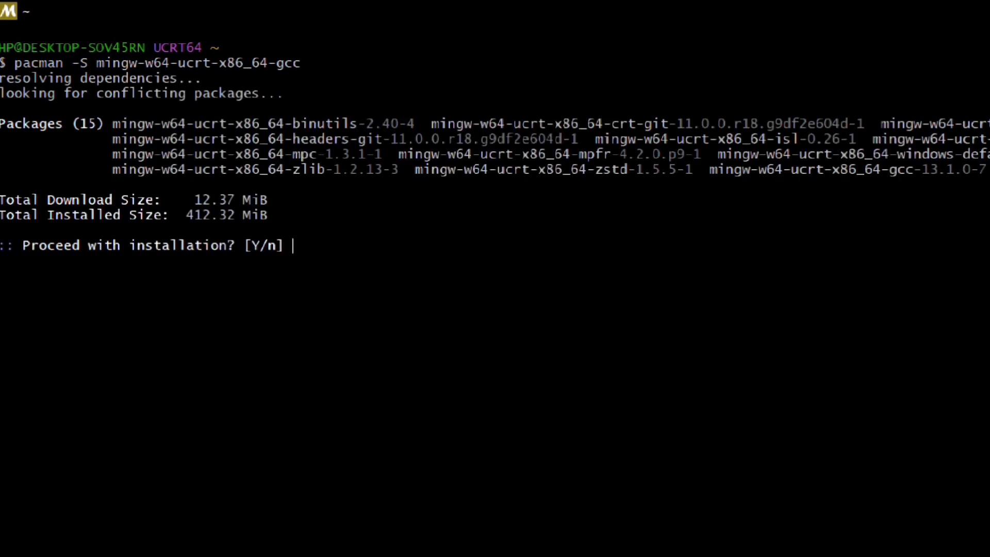
type("y")
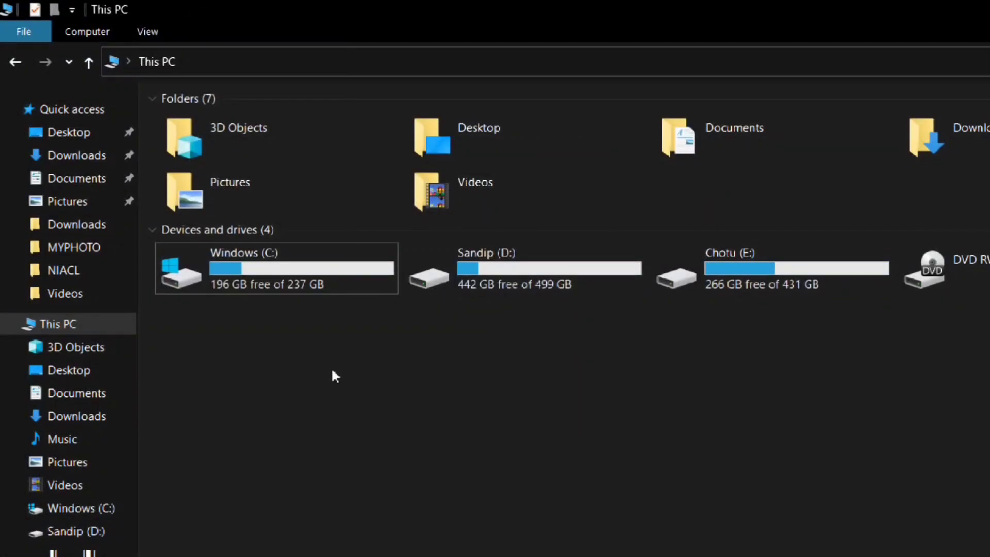
- Browse to C:\msys64\ucrt64\bin and copy its path from the address bar
double_click(274, 268)
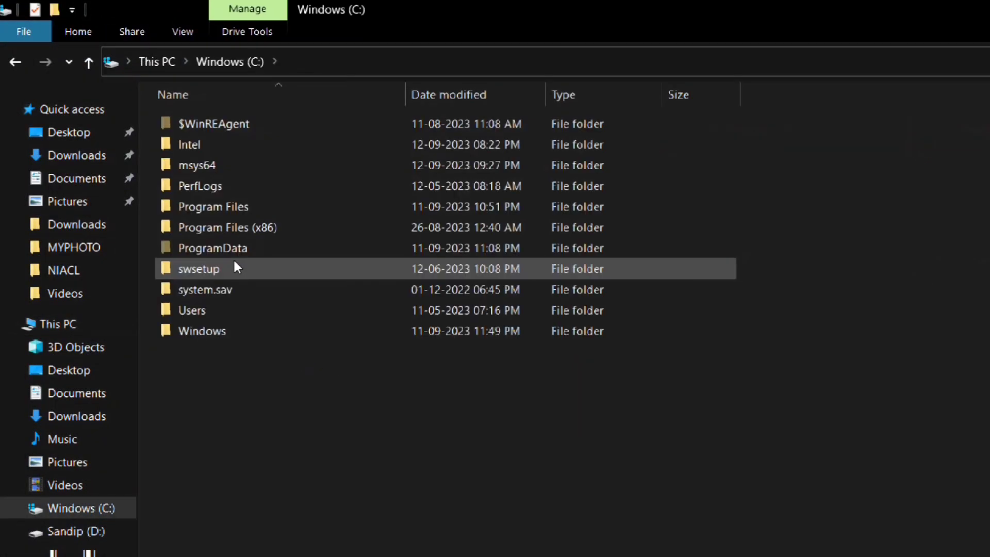
double_click(196, 165)
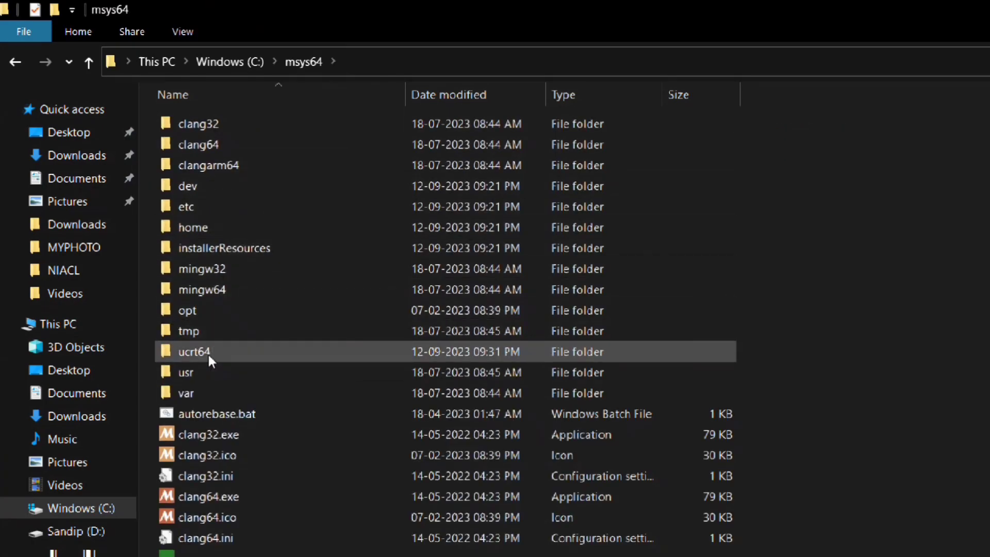
double_click(194, 351)
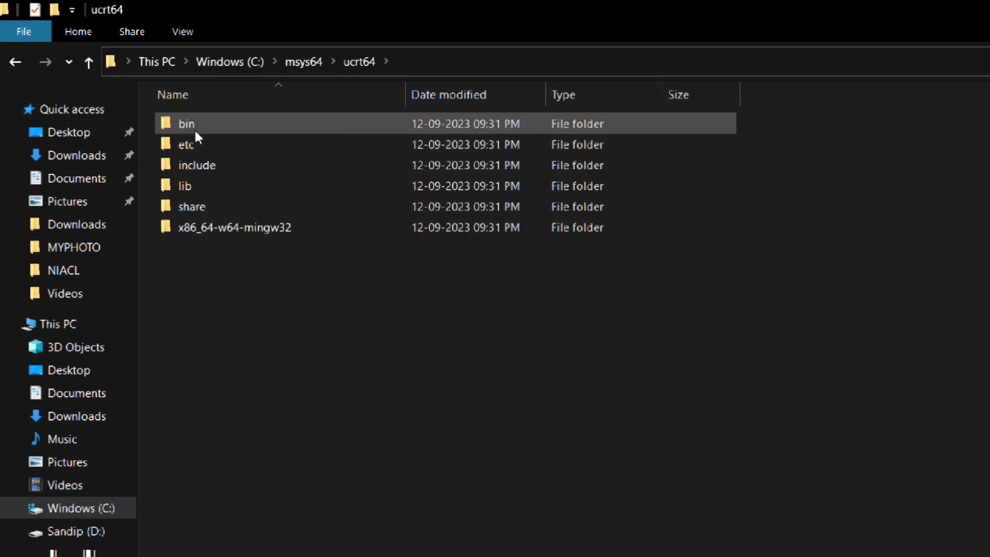
double_click(186, 123)
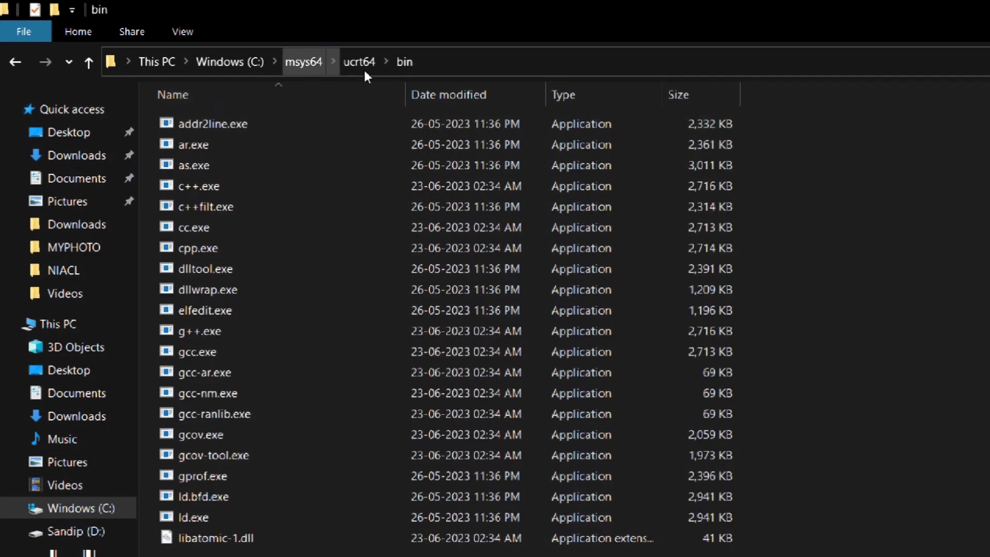
right_click(404, 61)
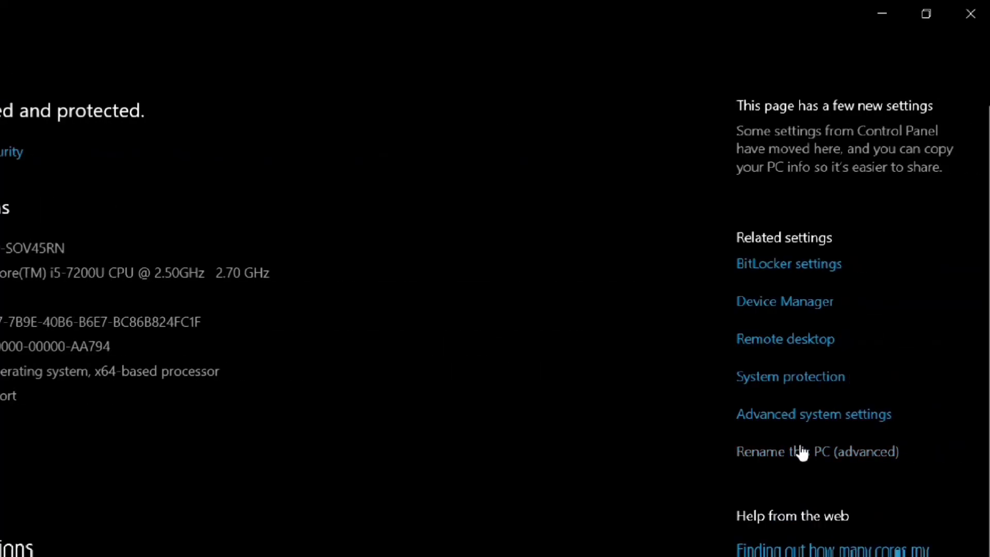
- Add C:\msys64\ucrt64\bin as a new system Path entry and save
left_click(813, 413)
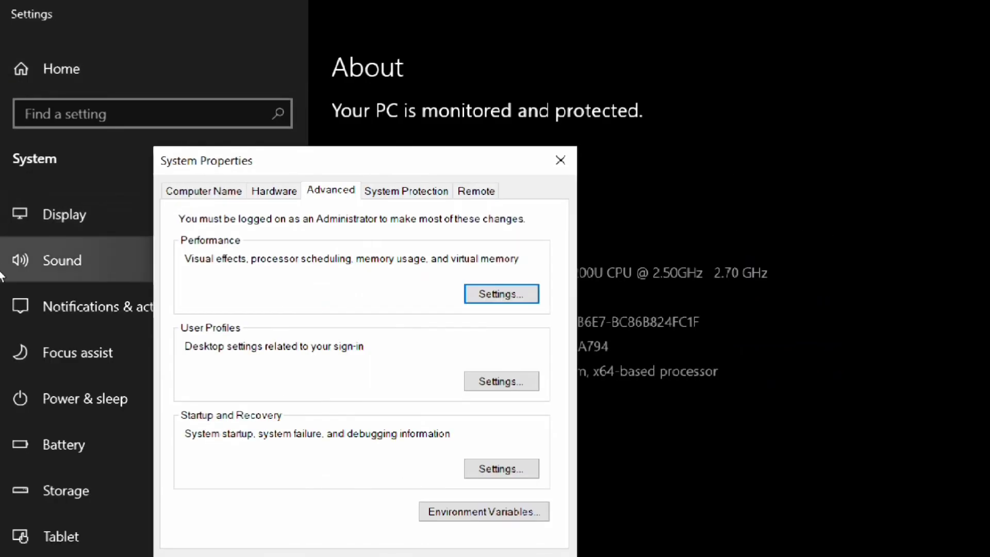
left_click(484, 511)
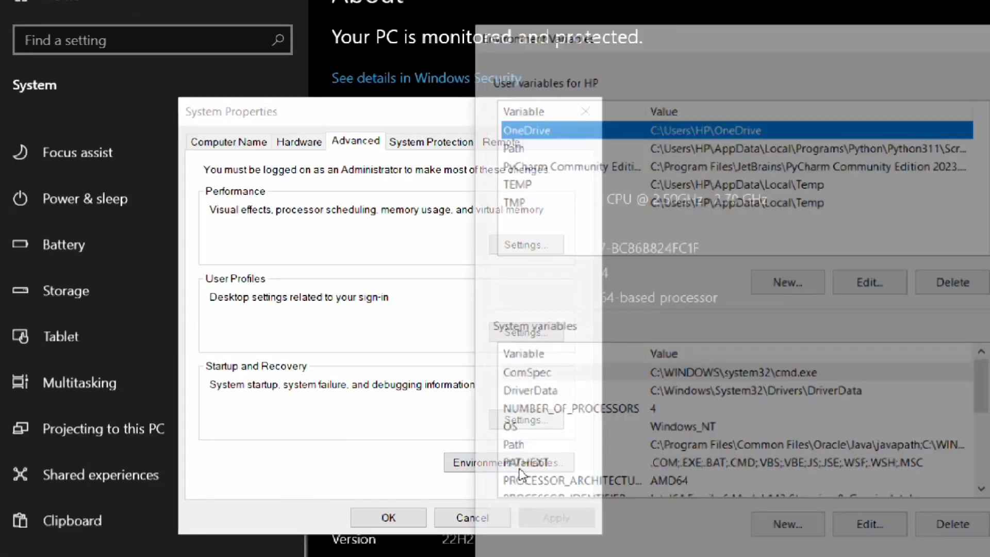
left_click(502, 462)
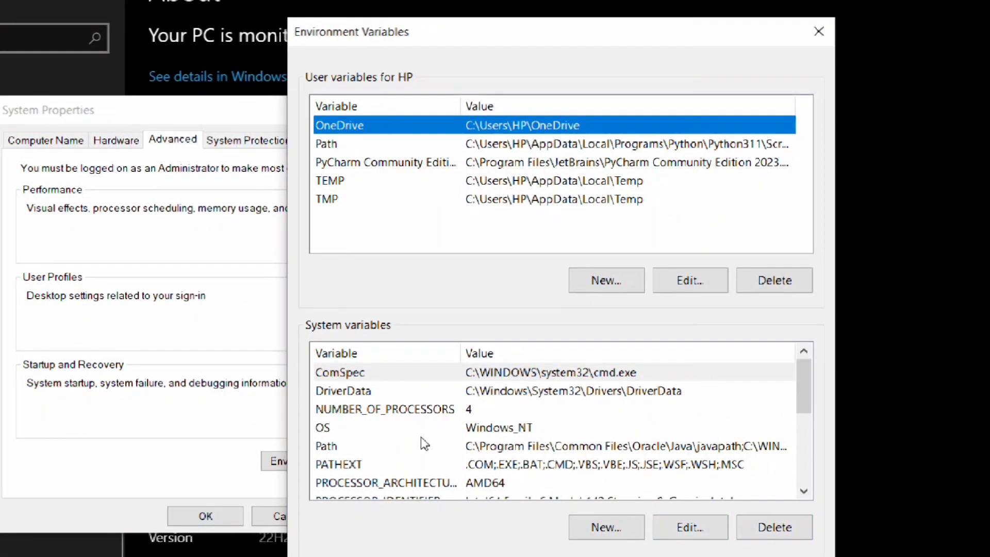
left_click(689, 527)
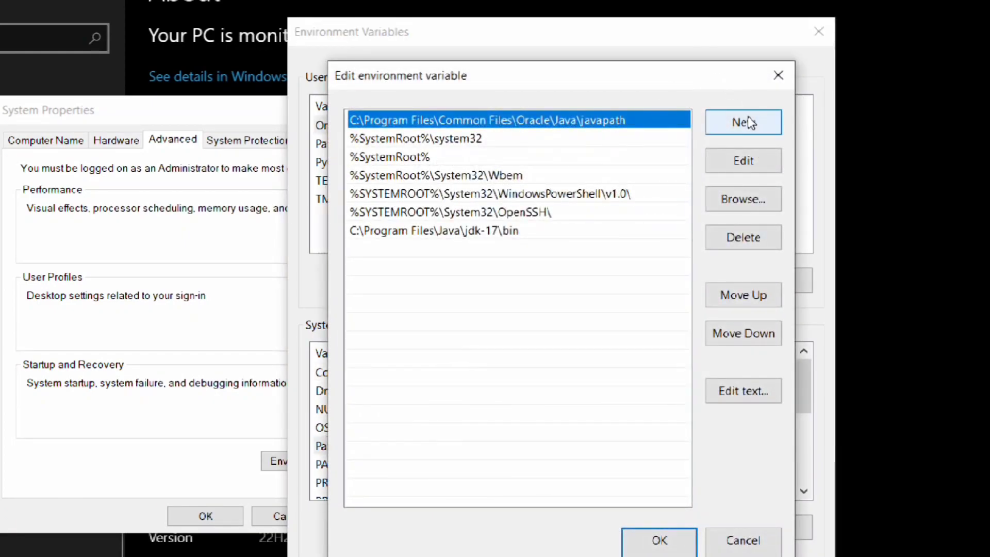
left_click(743, 122)
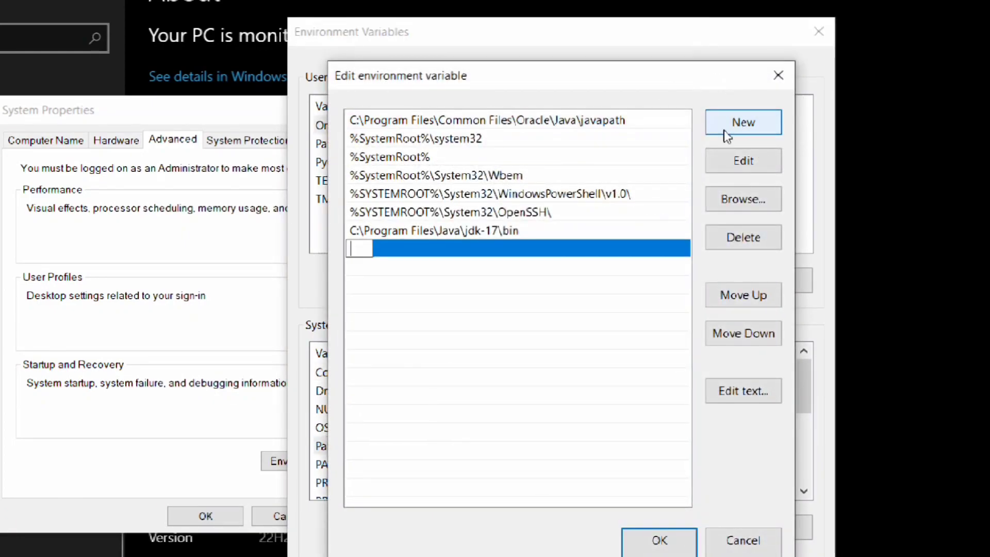
type("C:\\msys64\\ucrt64\\bin")
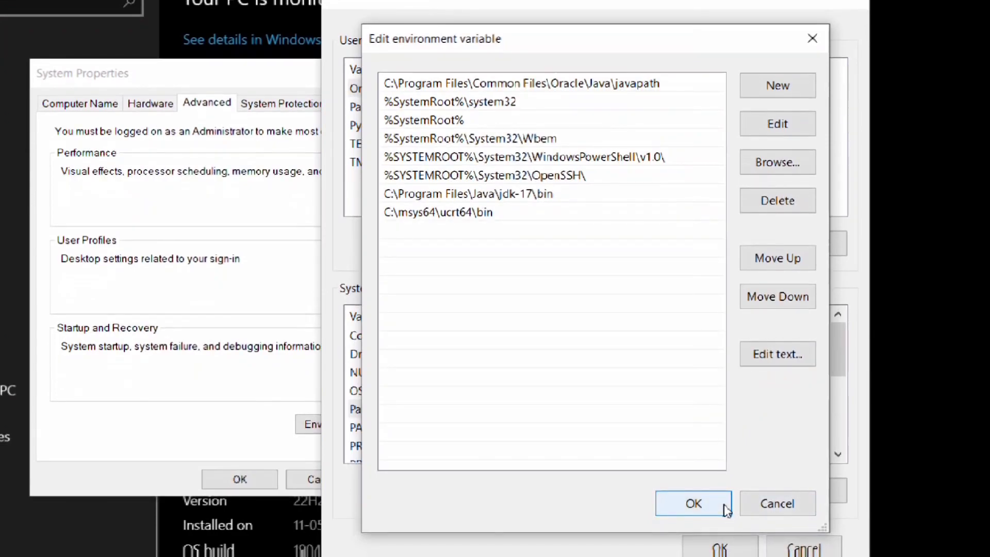
left_click(692, 504)
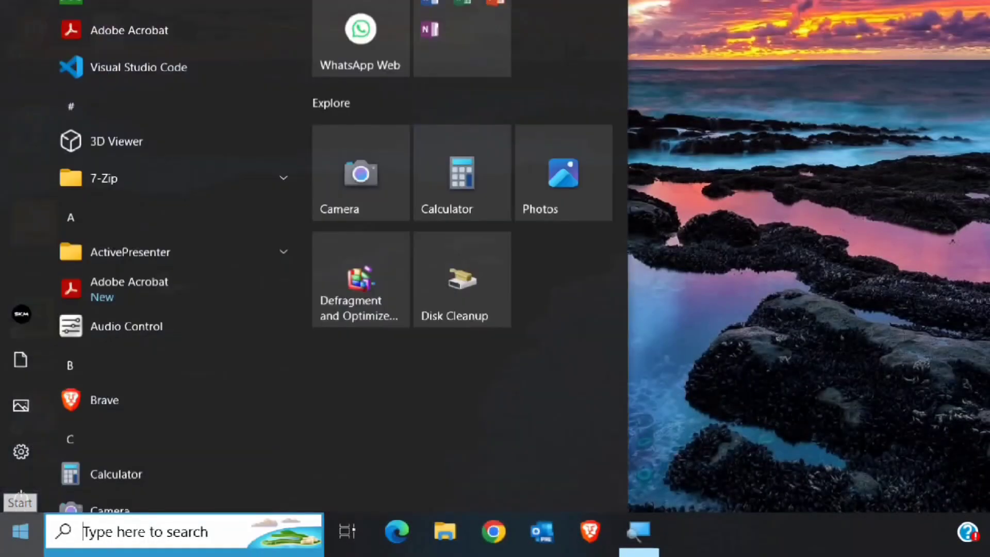
- Type gcc --version in Command Prompt to confirm gcc is recognised
scroll("down", 3)
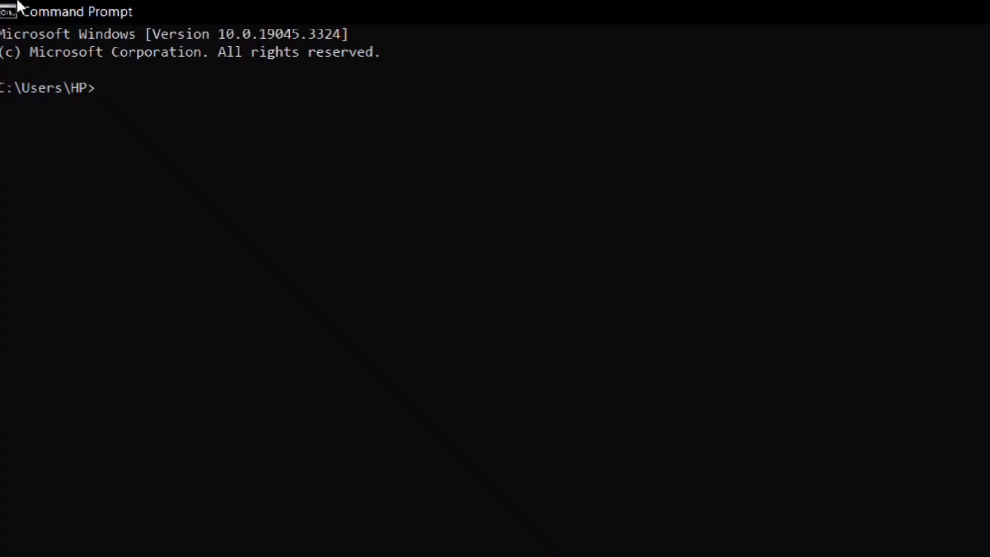
mouse_move(337, 156)
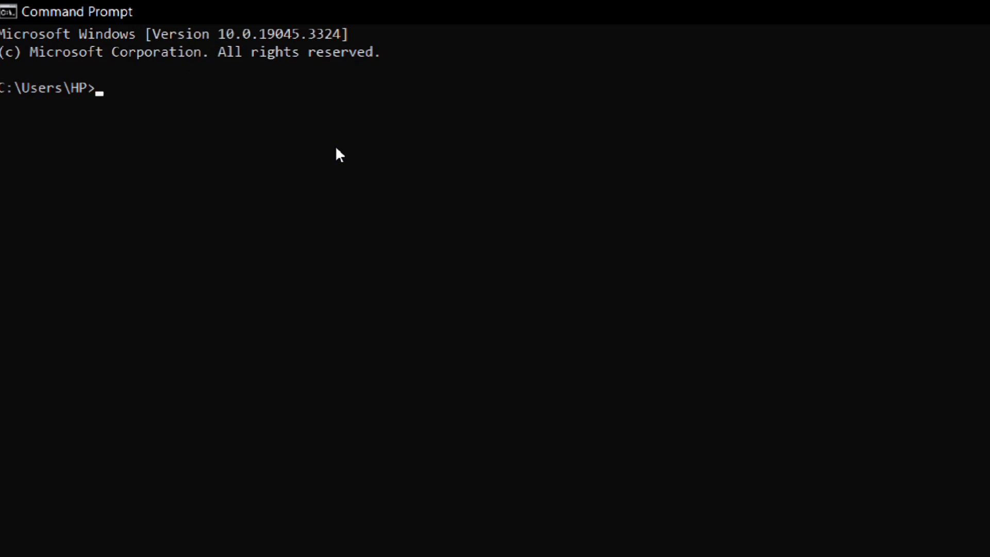
type("gcc")
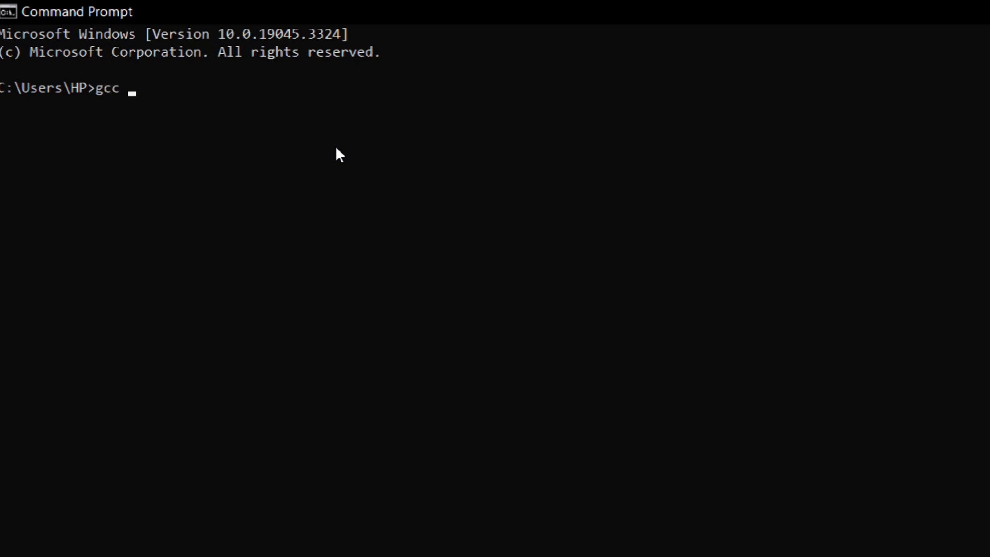
type("--ver")
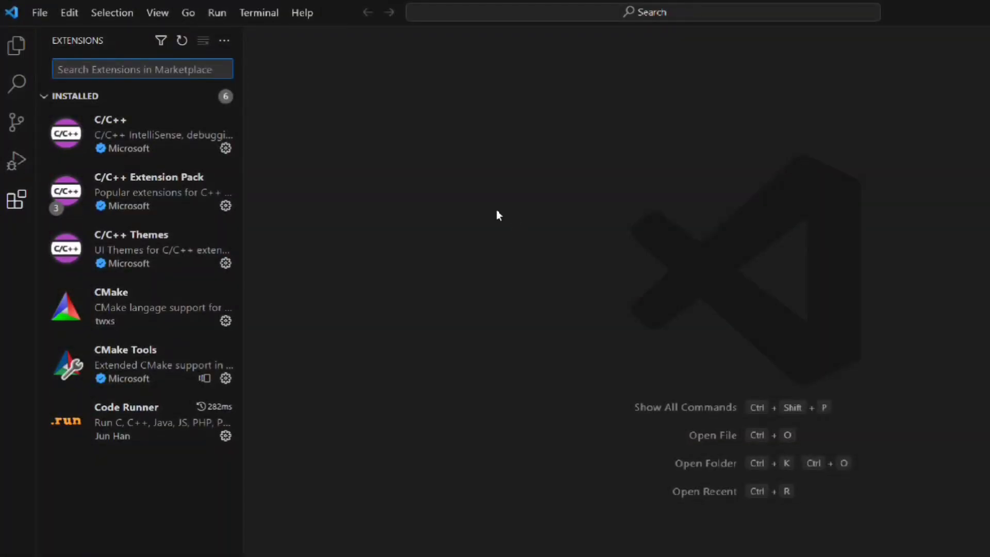
mouse_move(117, 180)
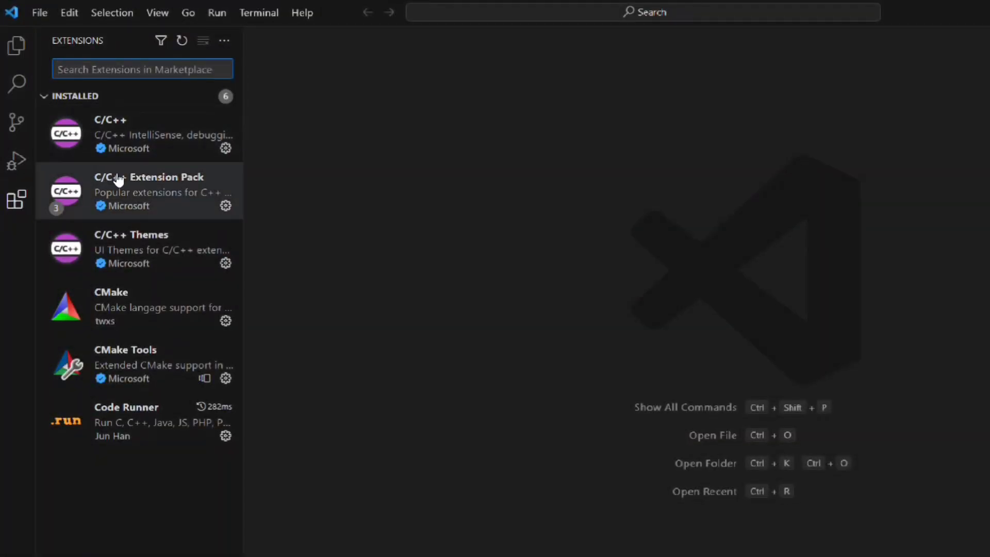
mouse_move(133, 247)
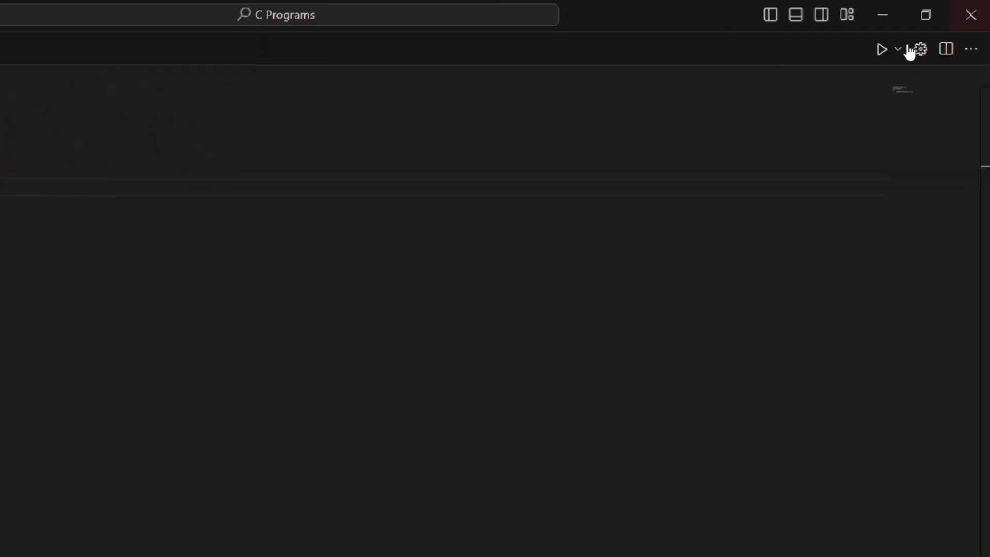
- Run hello.c with Code Runner's play button in Visual Studio Code
left_click(882, 50)
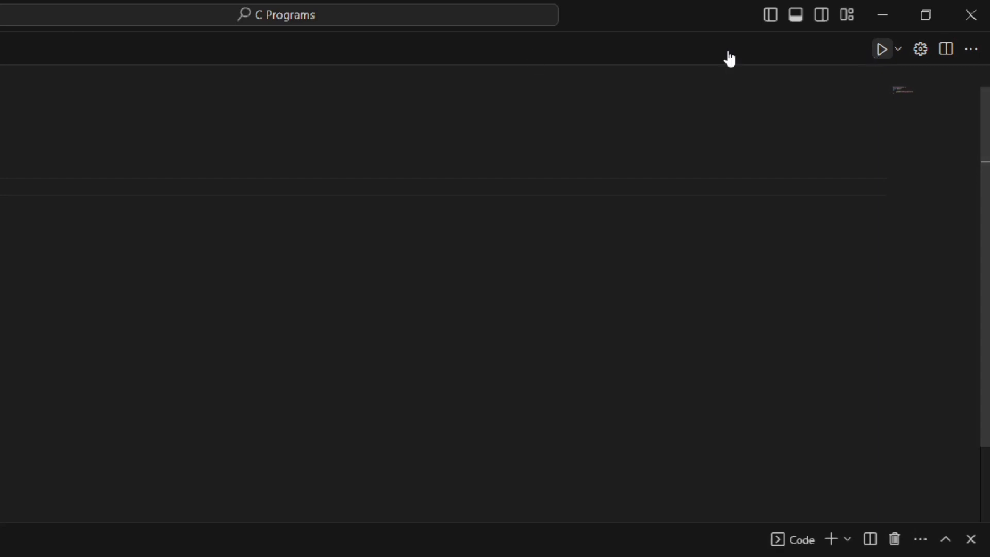
left_click(881, 48)
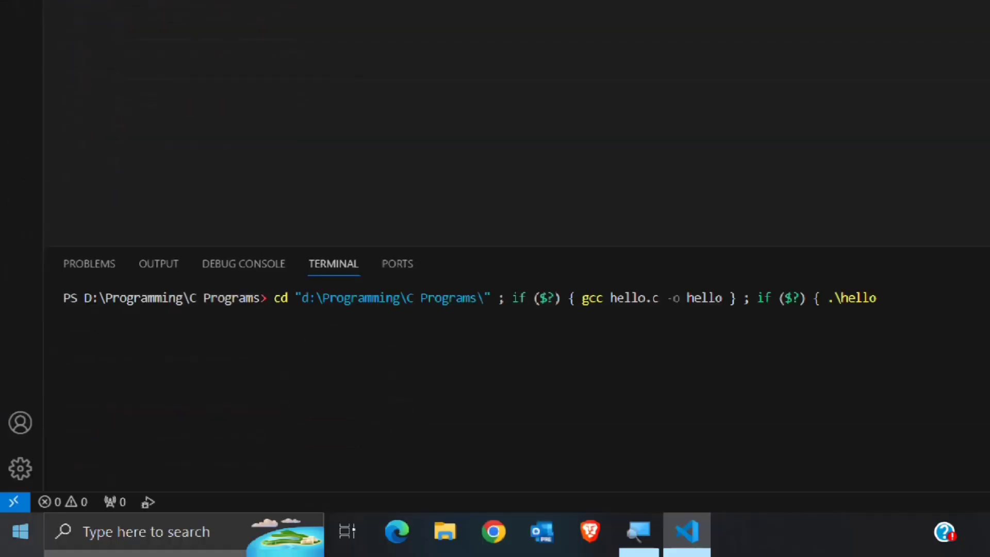